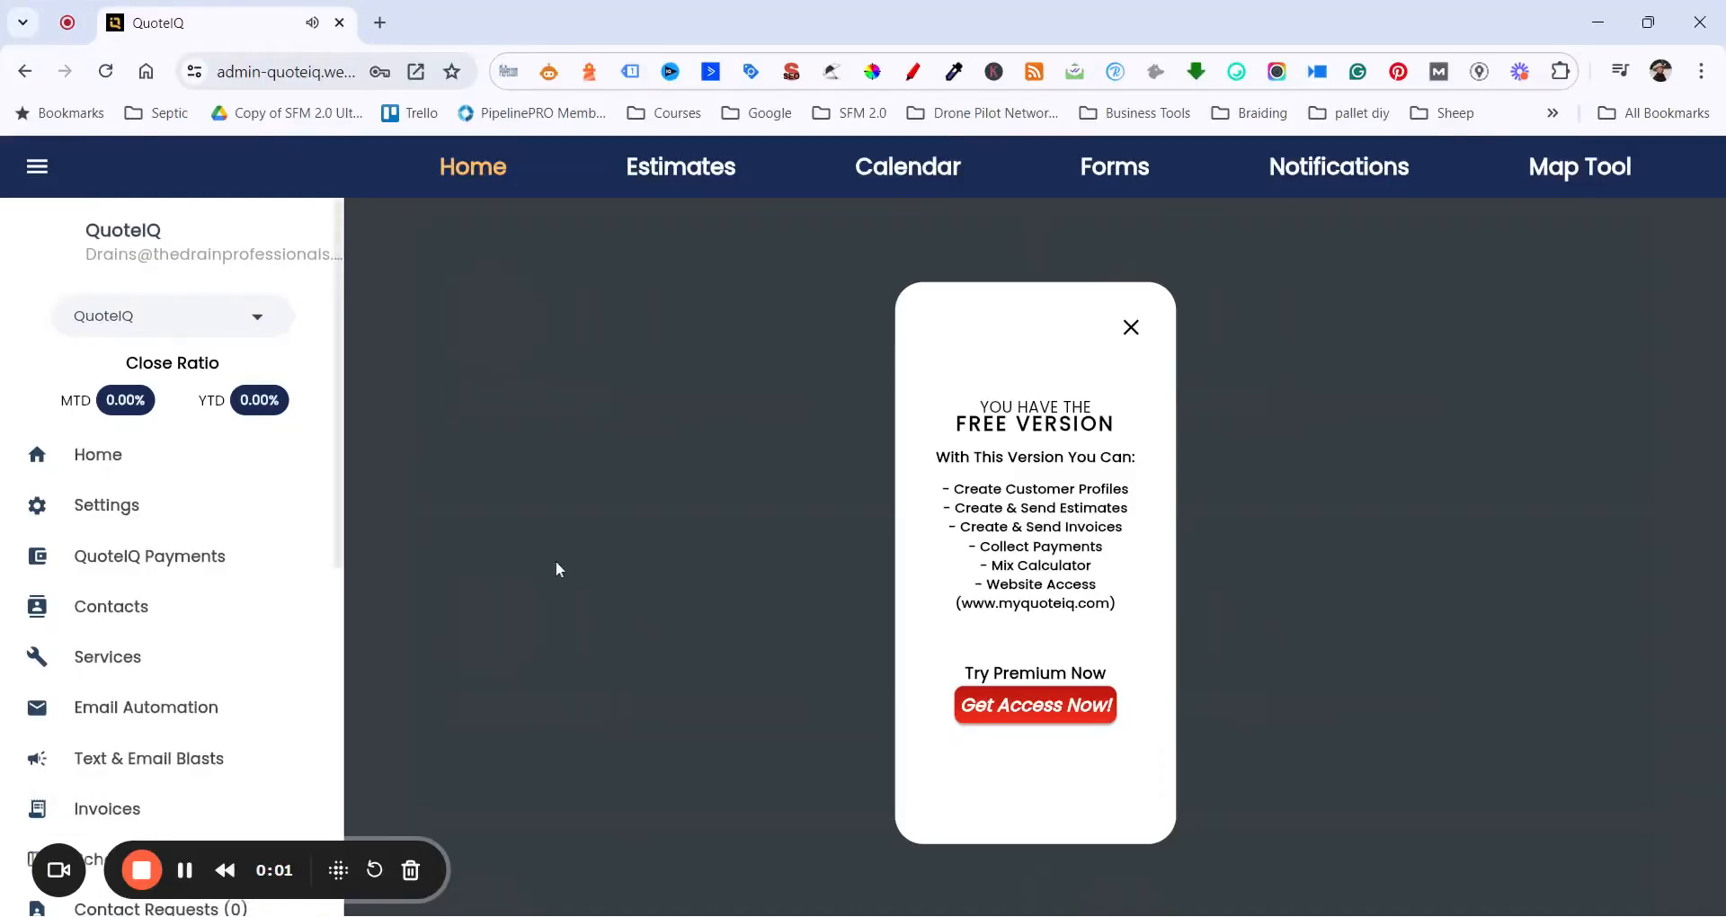
mouse_move(1143, 352)
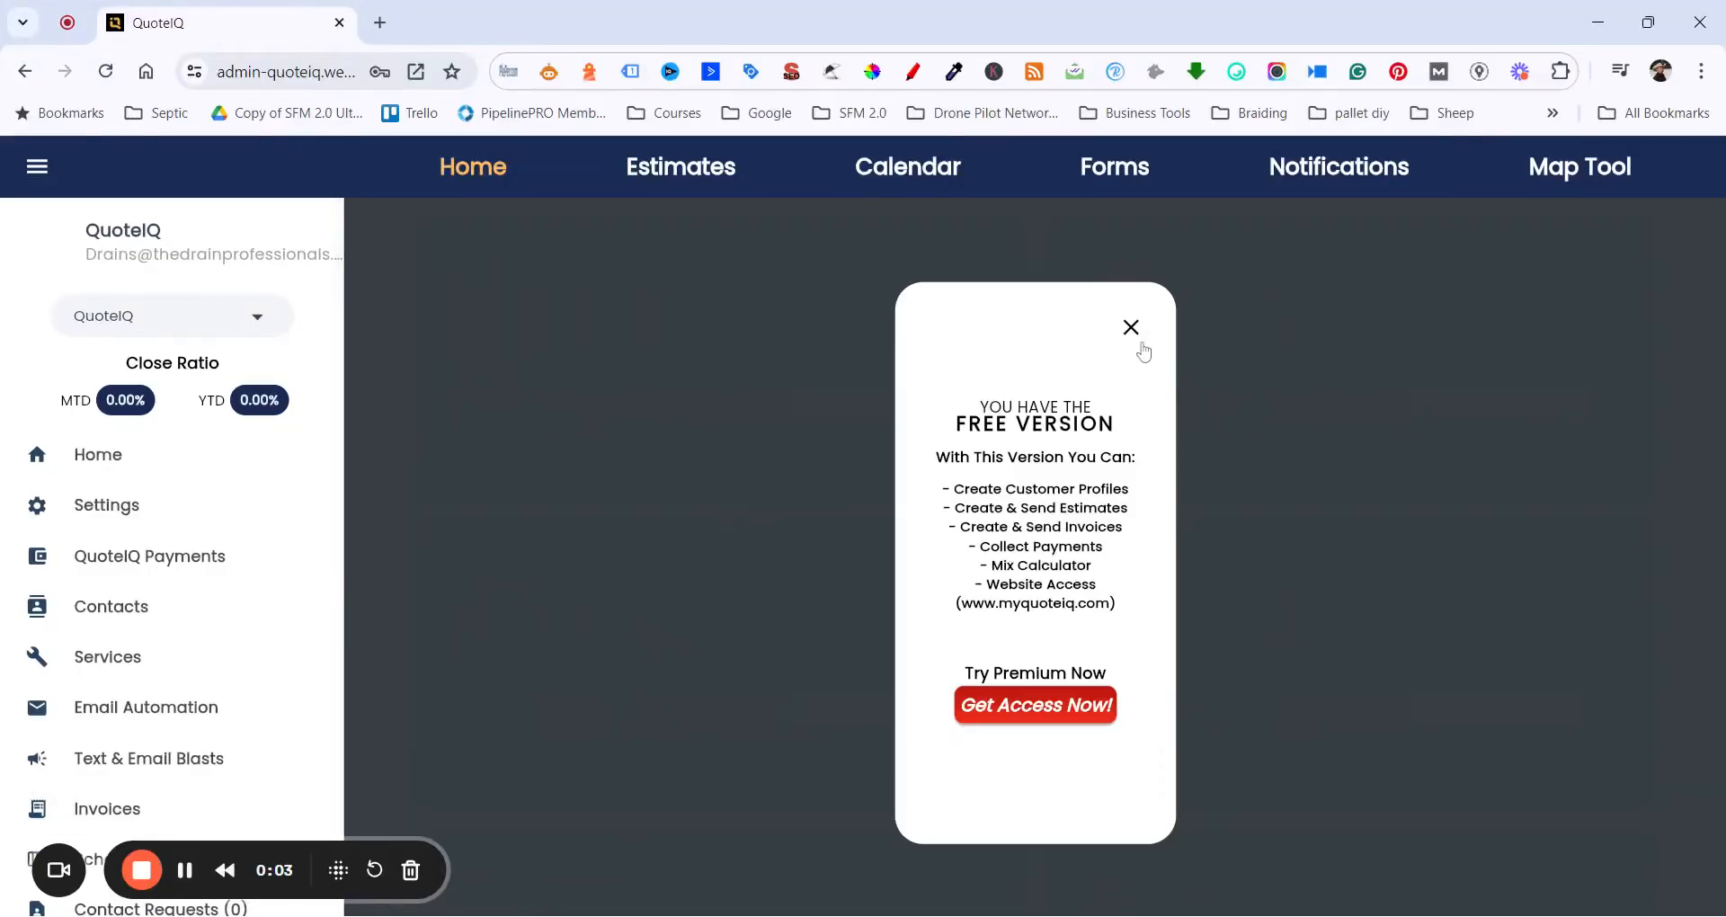
mouse_move(561, 543)
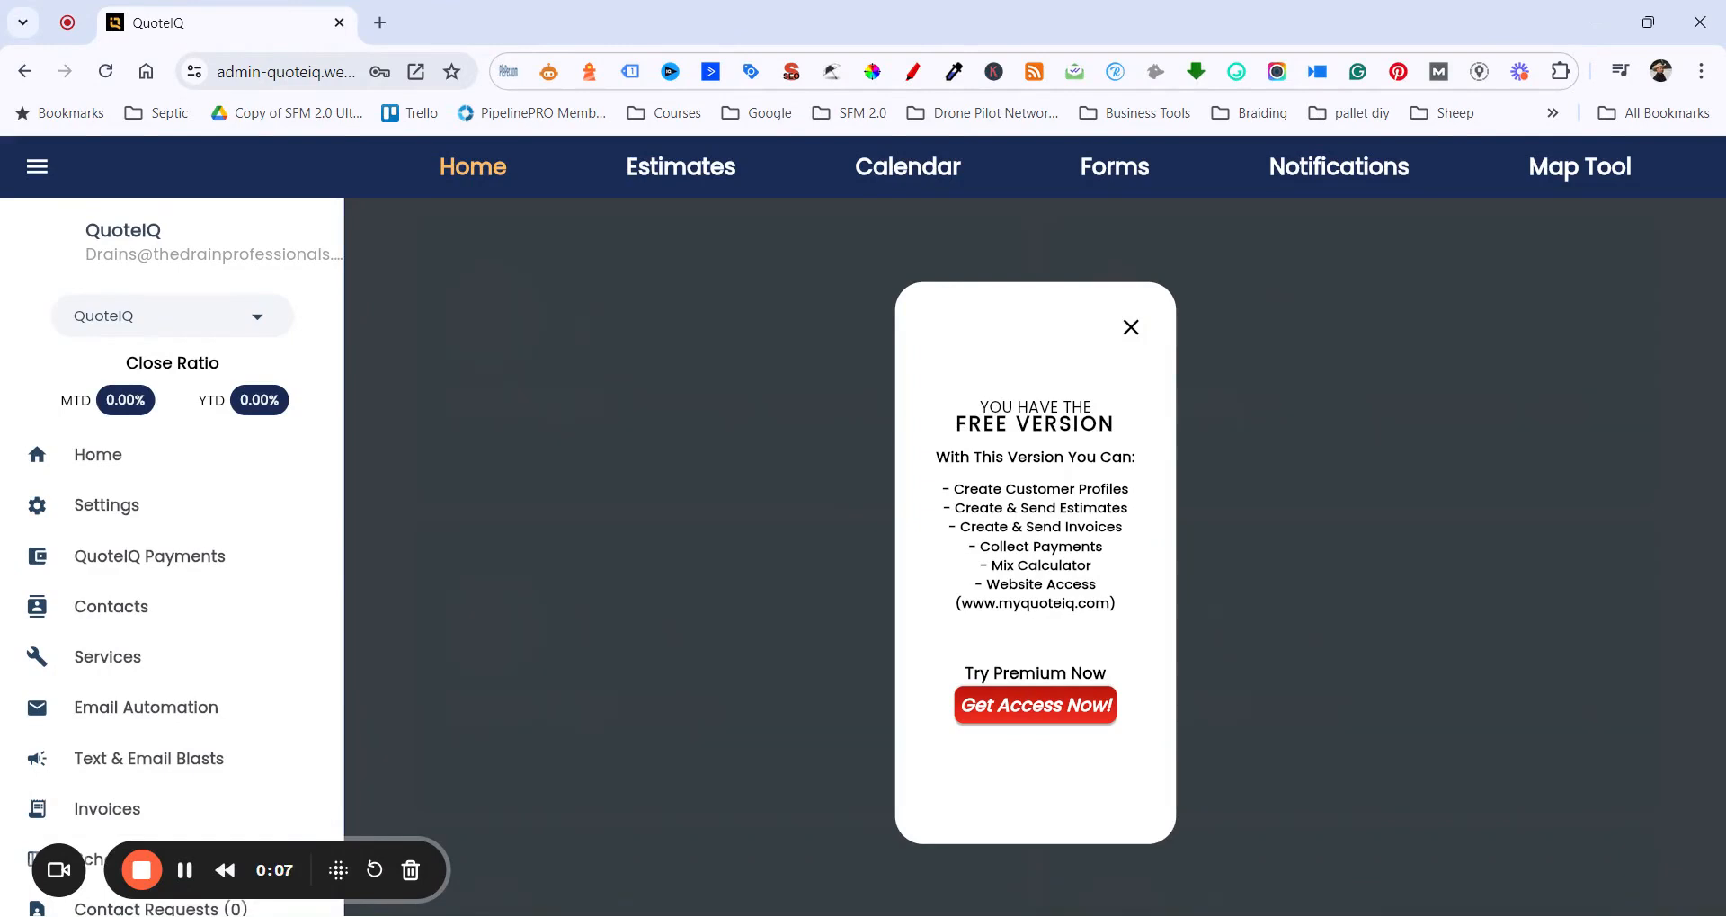
mouse_move(363, 795)
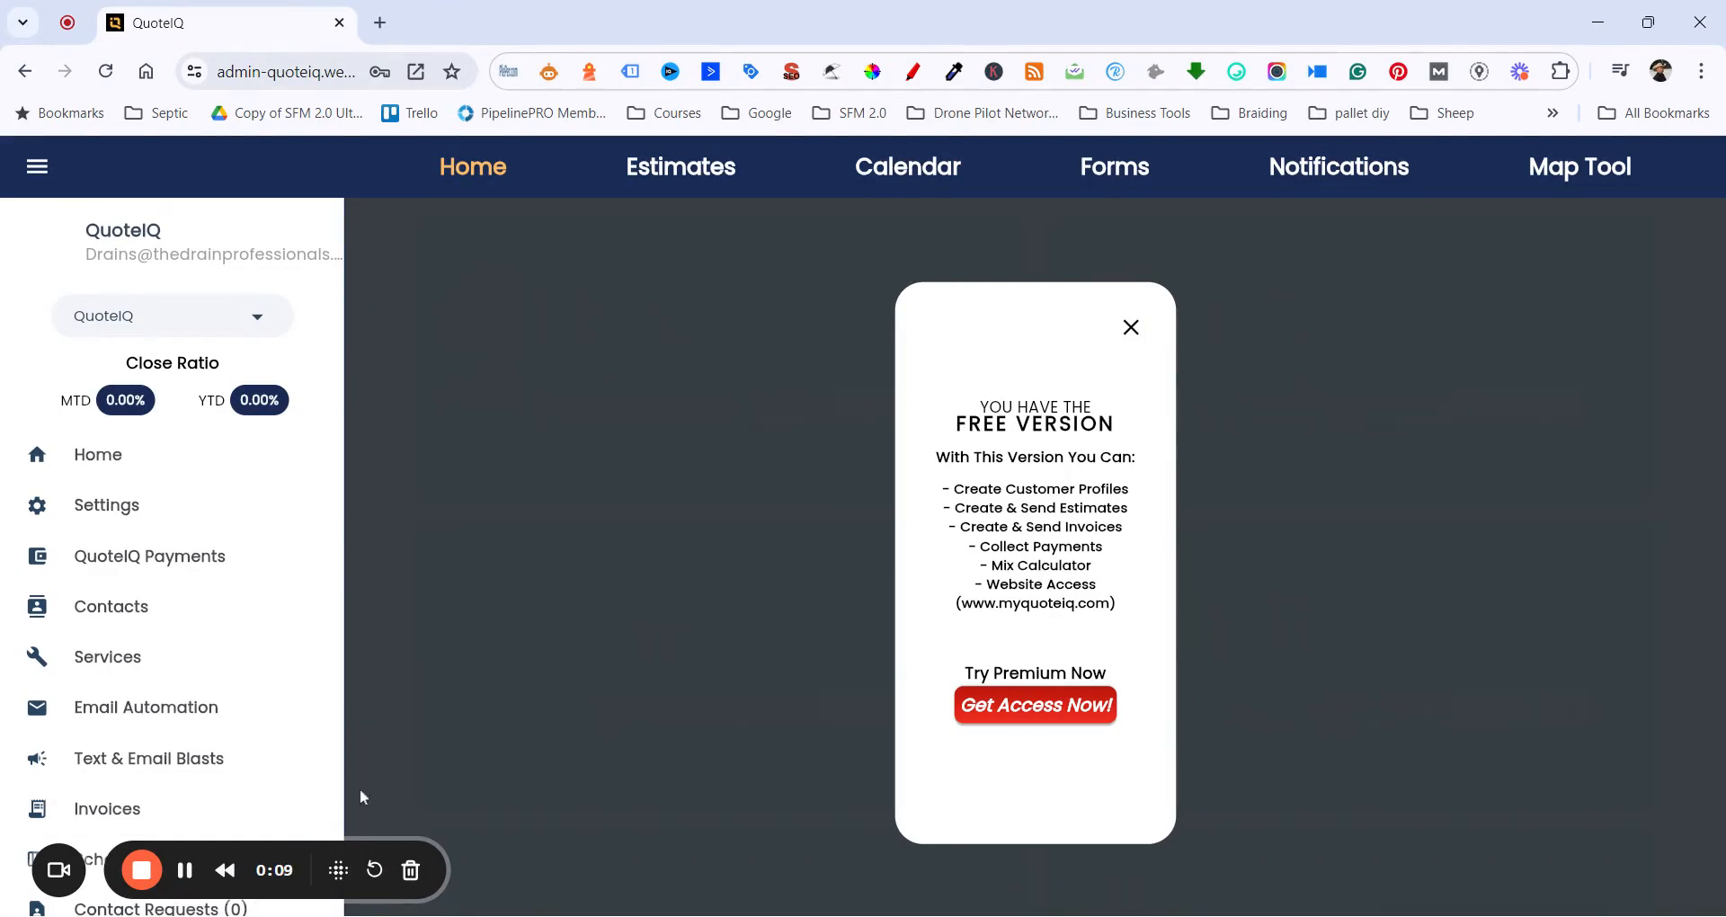
mouse_move(971, 456)
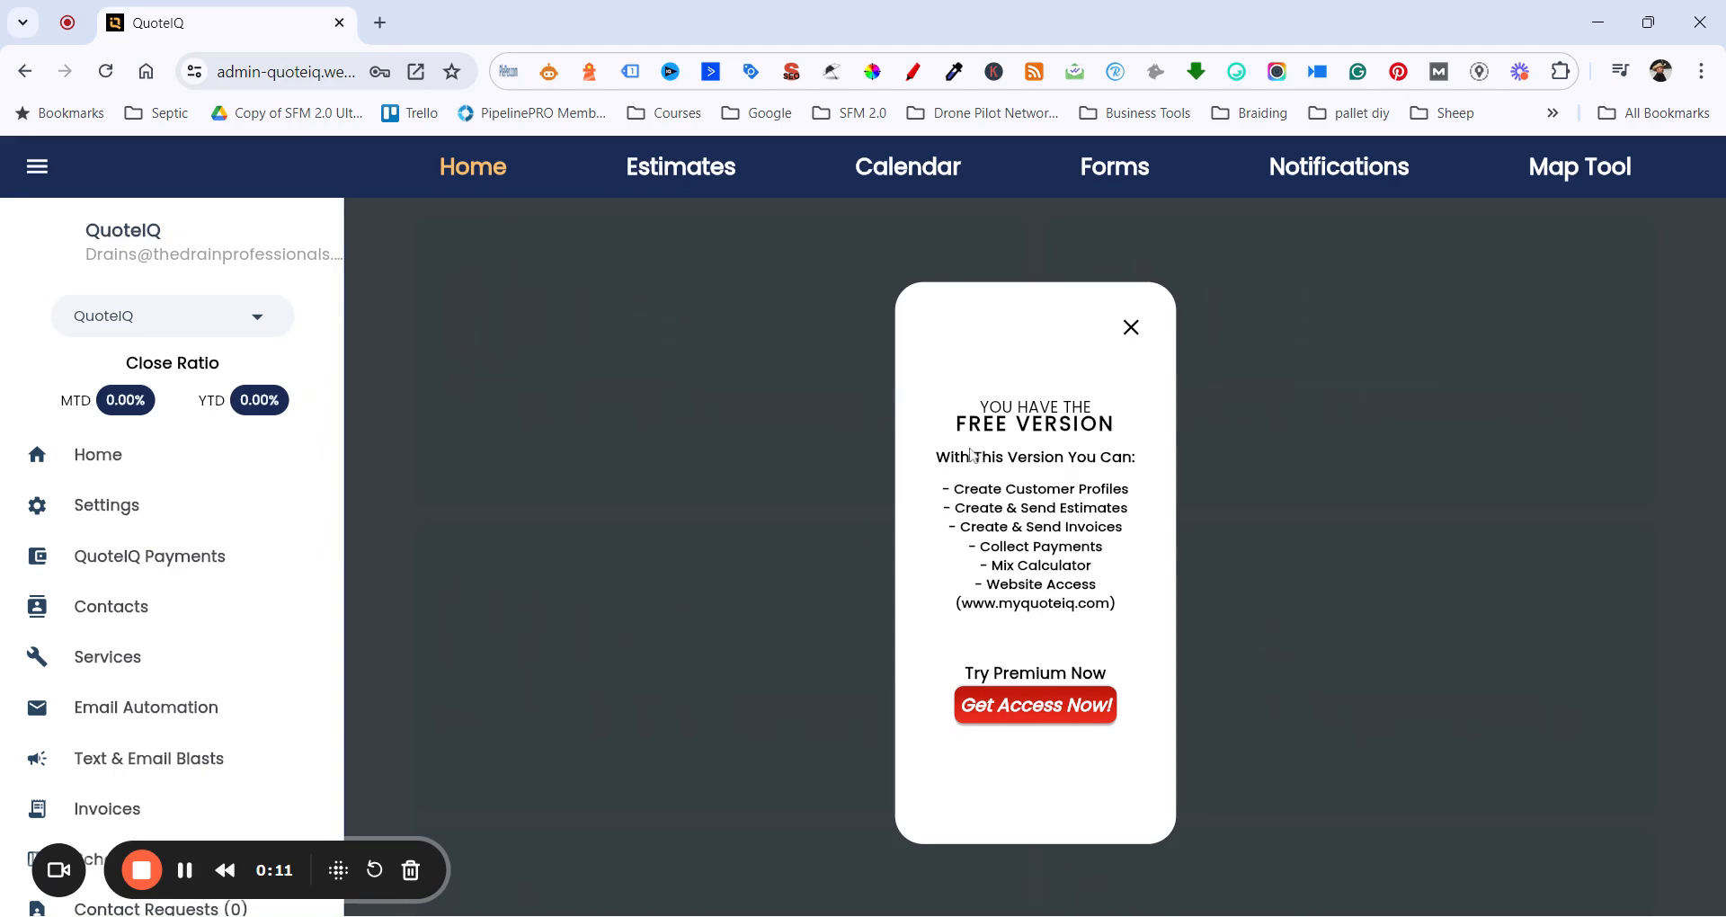
mouse_move(1001, 548)
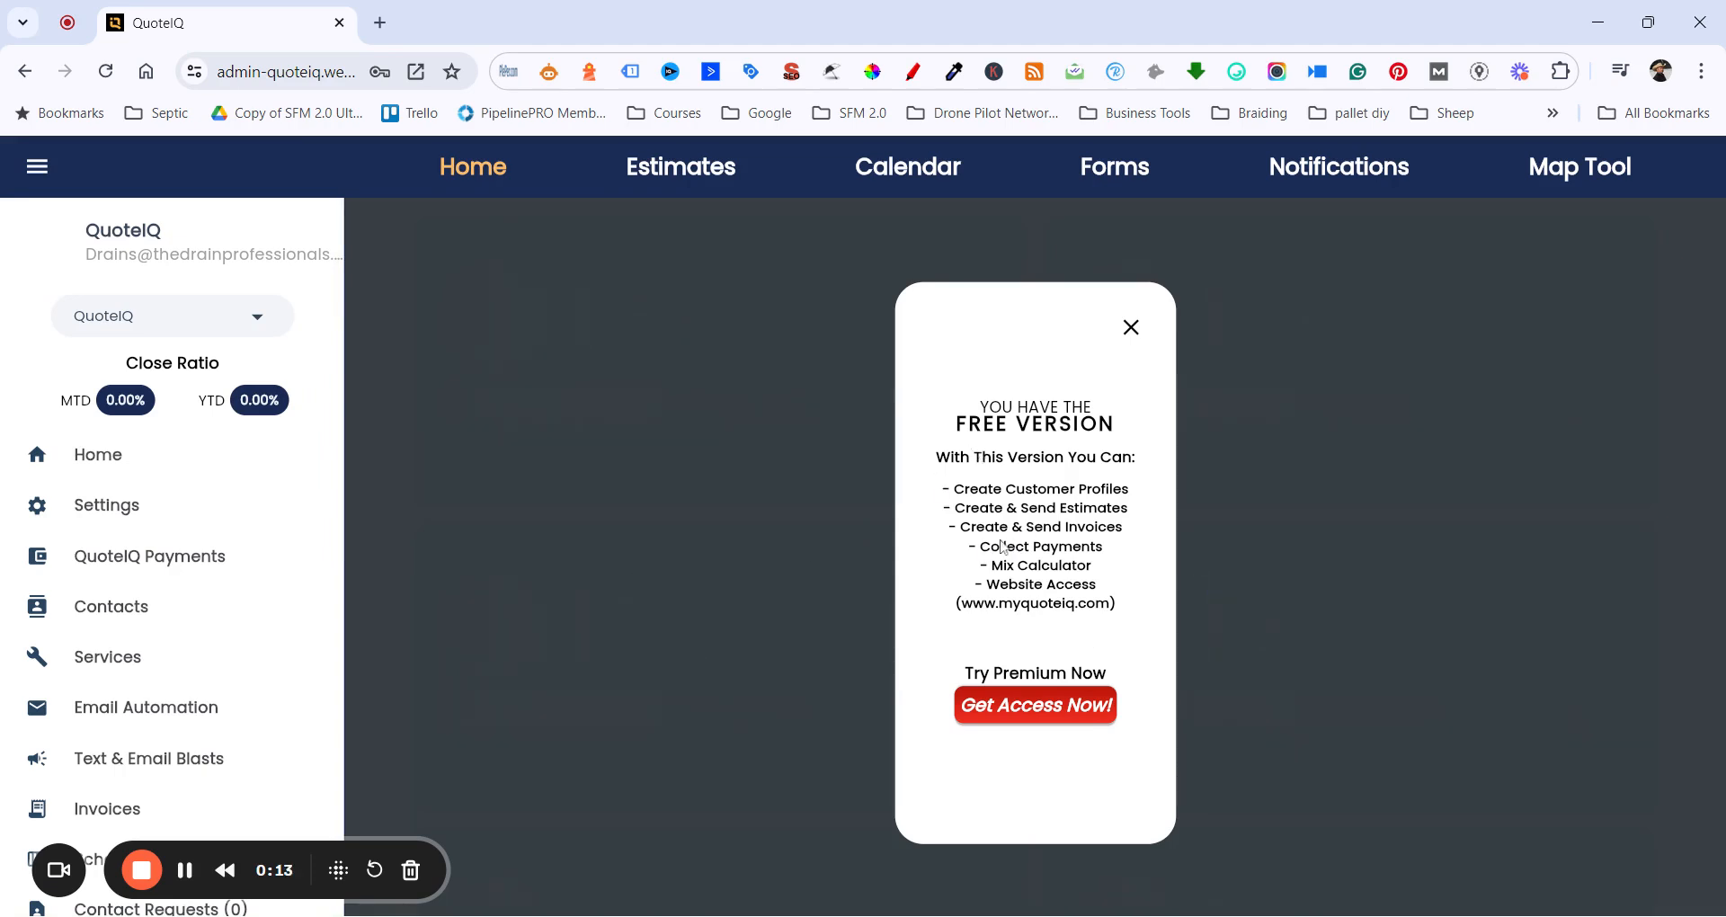
mouse_move(399, 544)
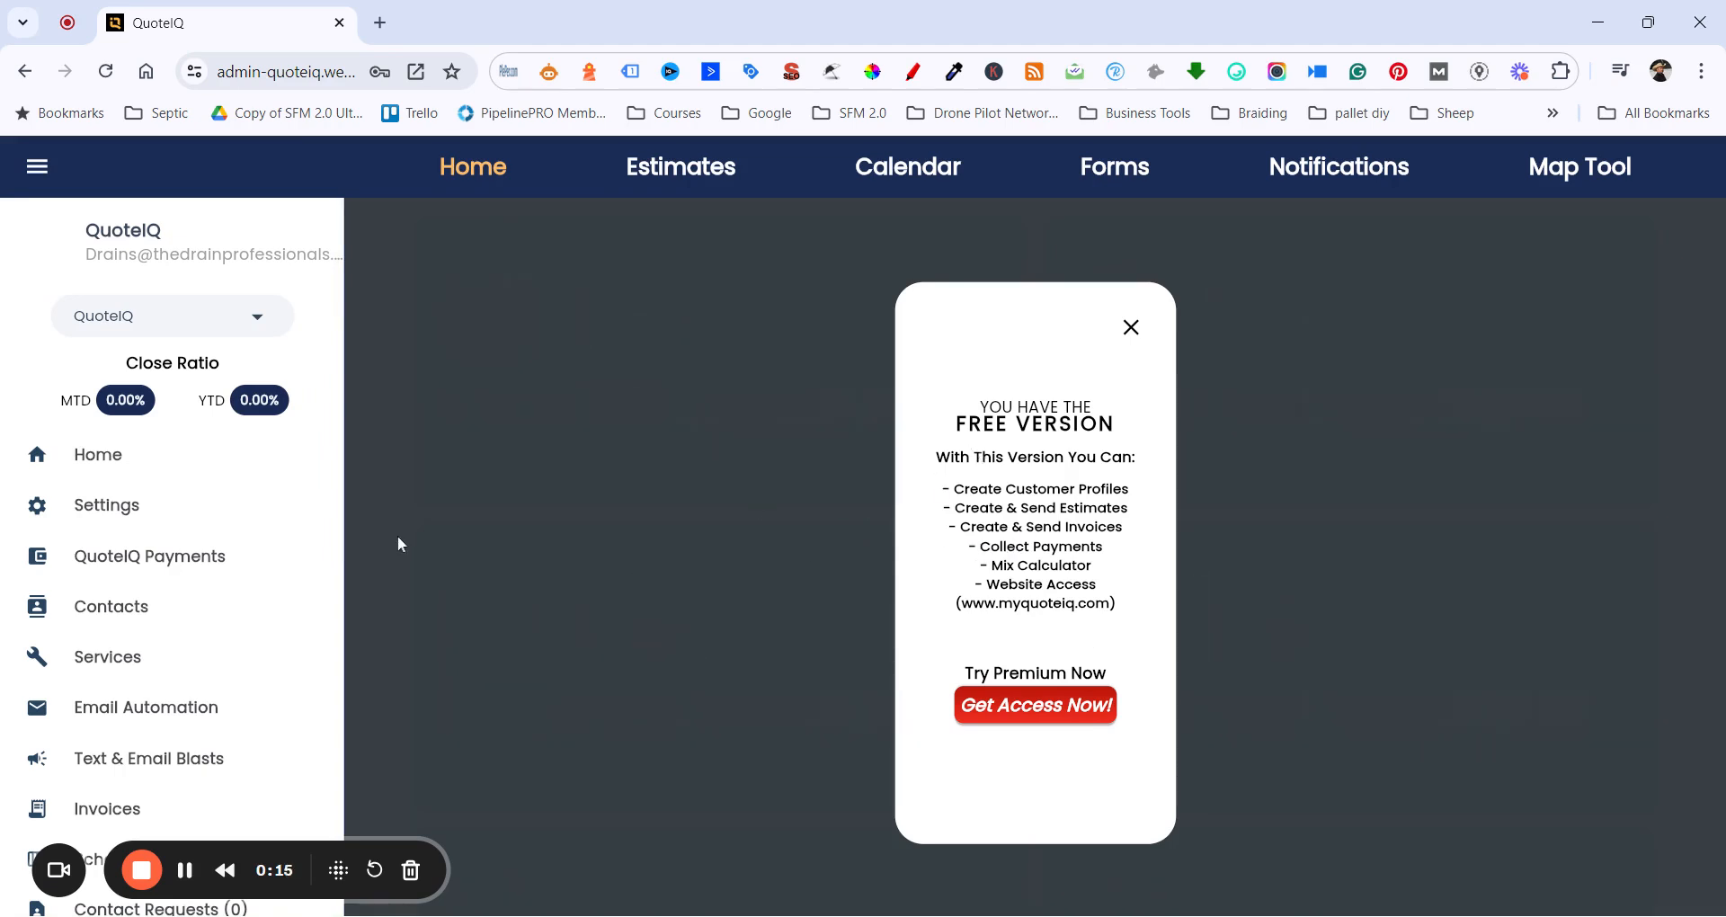
mouse_move(593, 667)
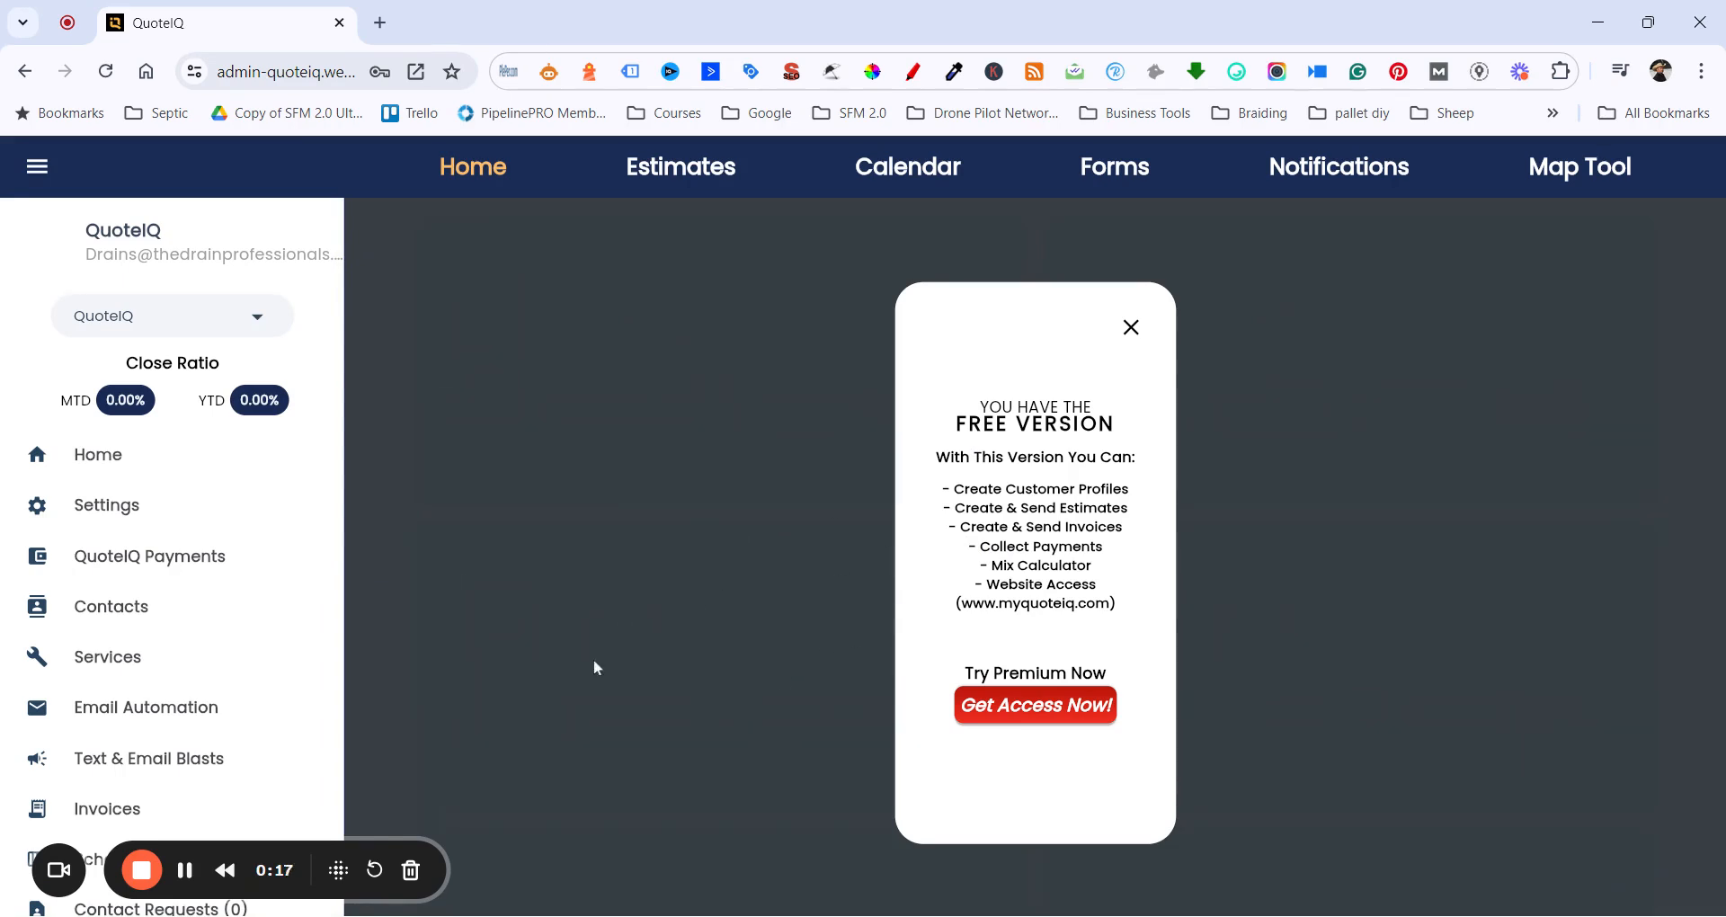
mouse_move(306, 348)
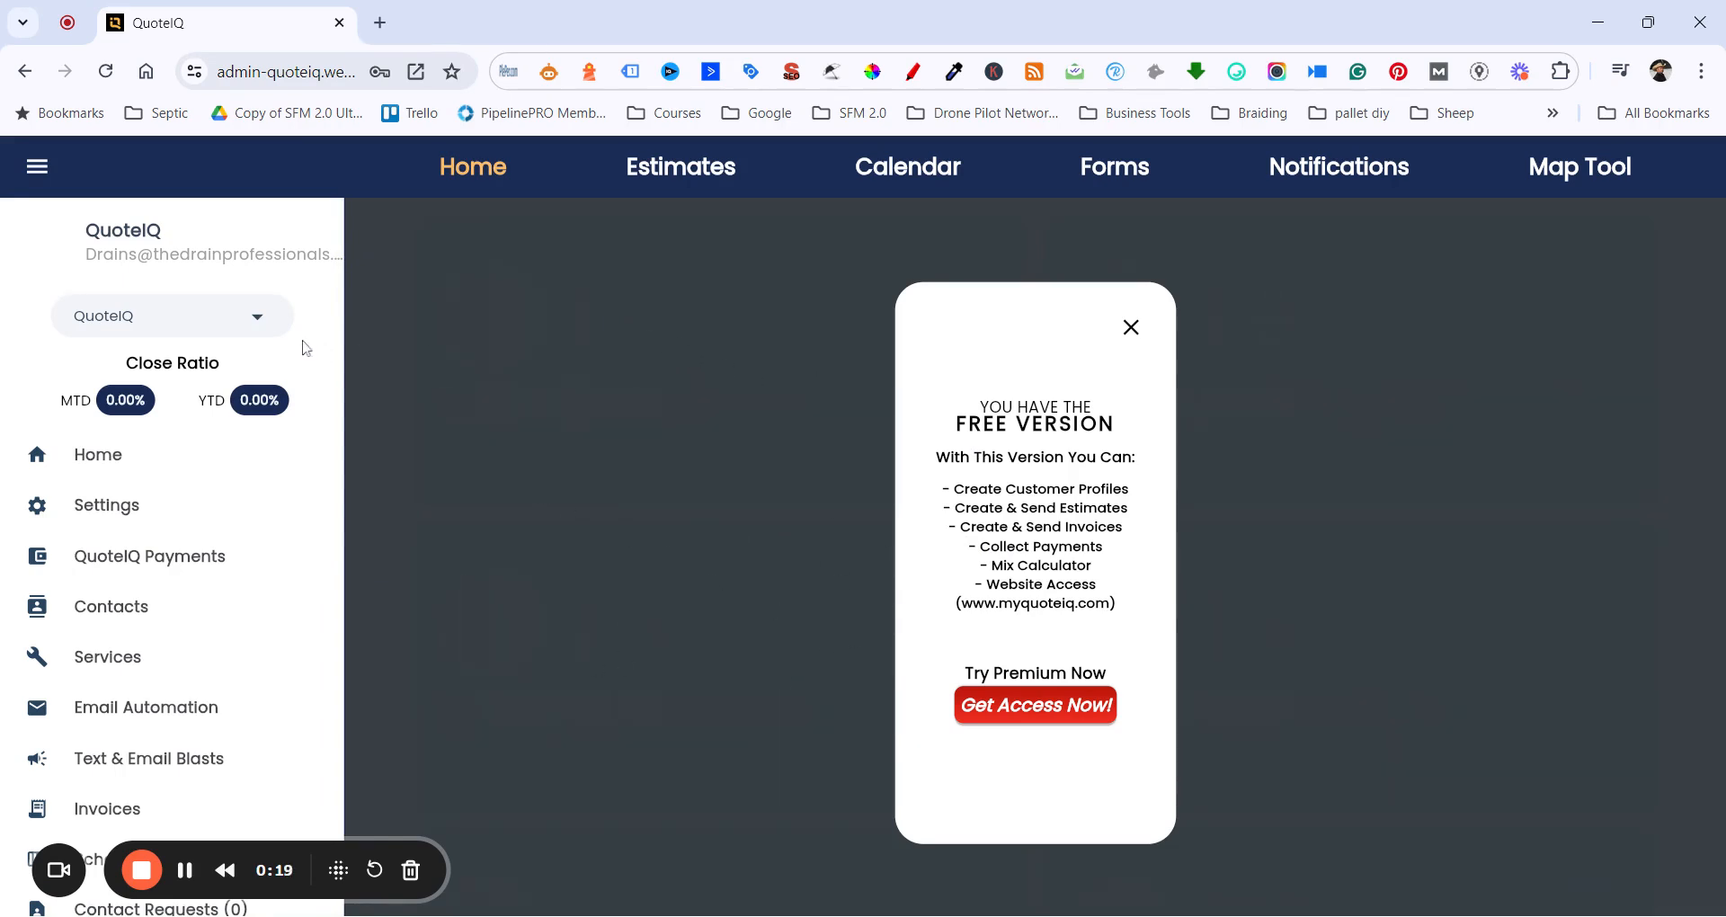
mouse_move(271, 331)
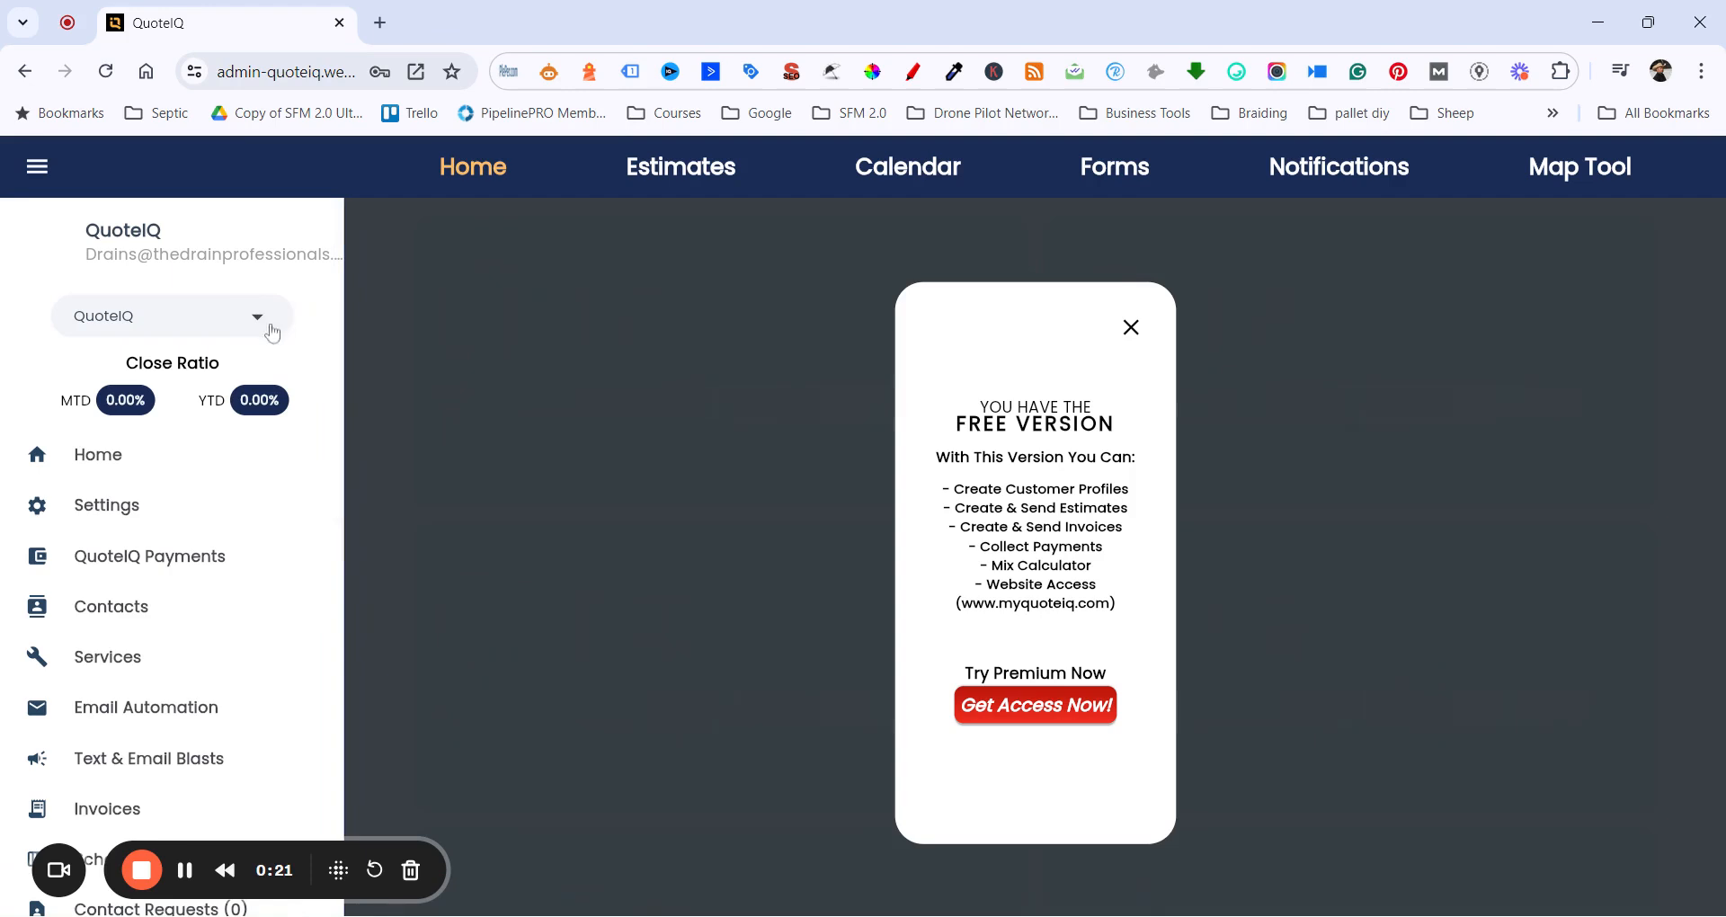